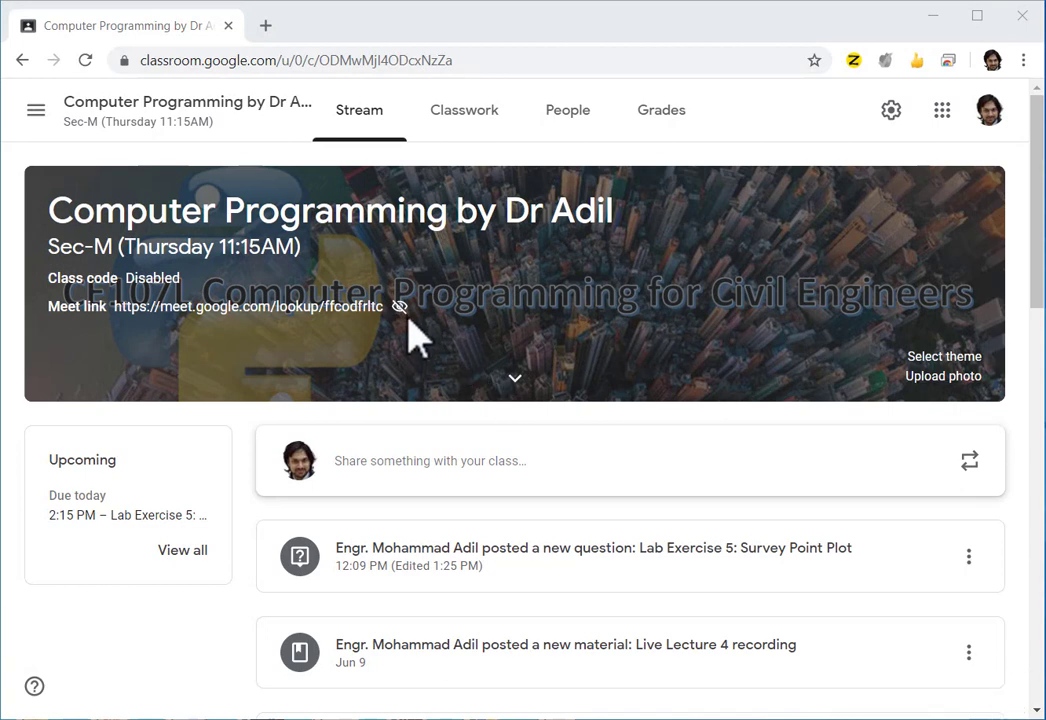
{"action": "mouse_move", "coordinate": [310, 340]}
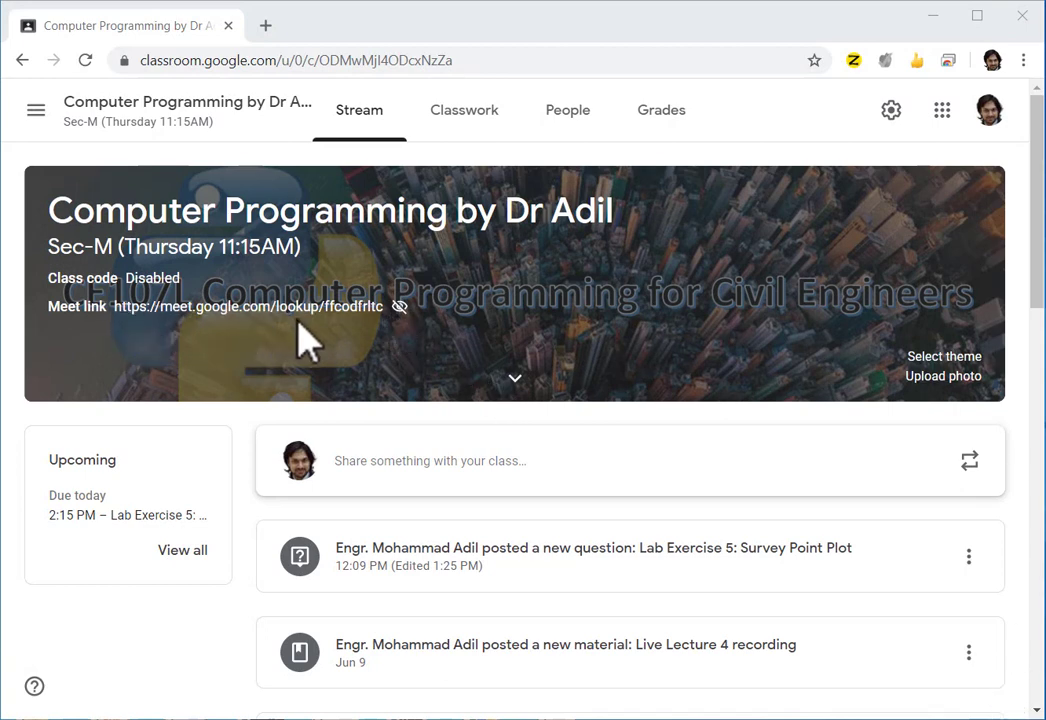
{"action": "mouse_move", "coordinate": [340, 356]}
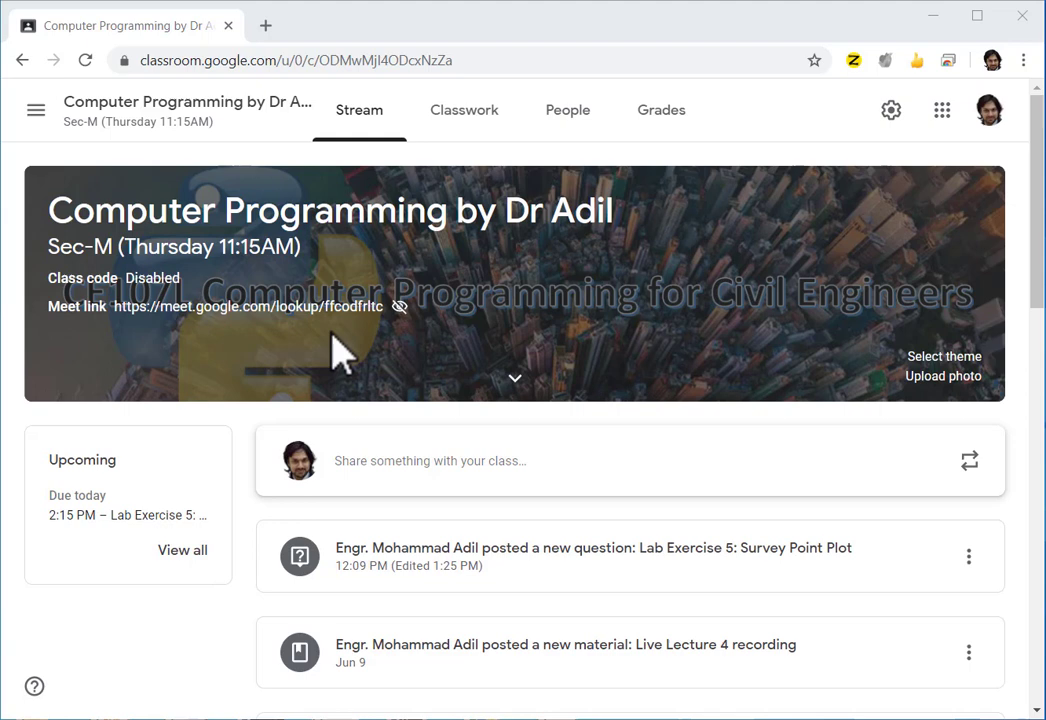
{"action": "mouse_move", "coordinate": [404, 344]}
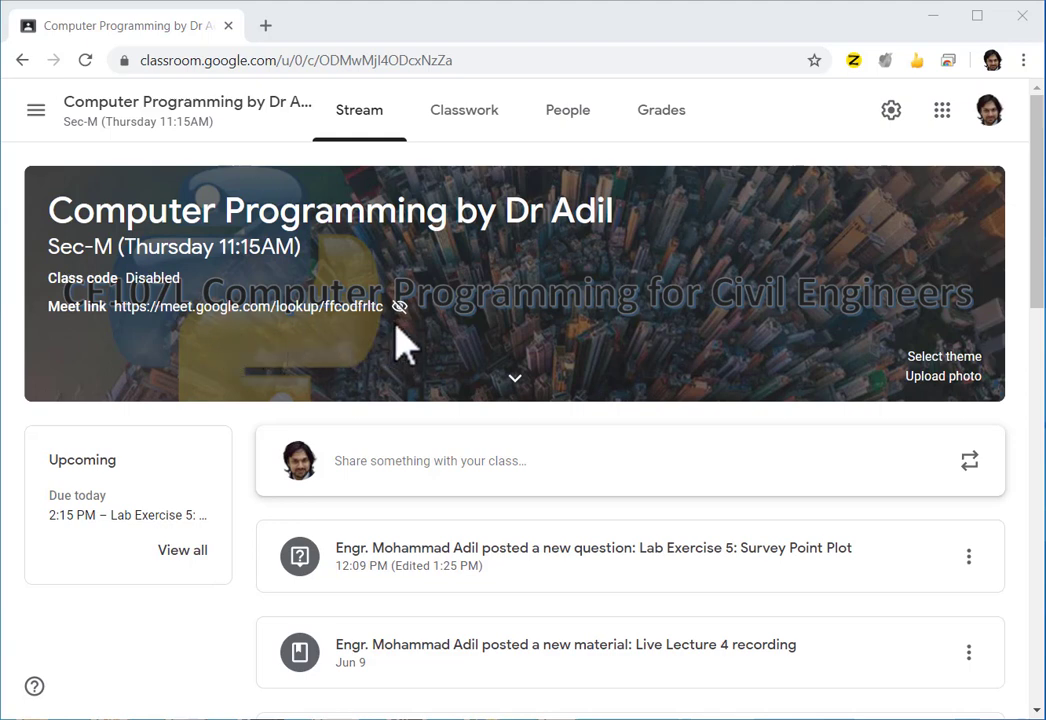
{"action": "mouse_move", "coordinate": [436, 328]}
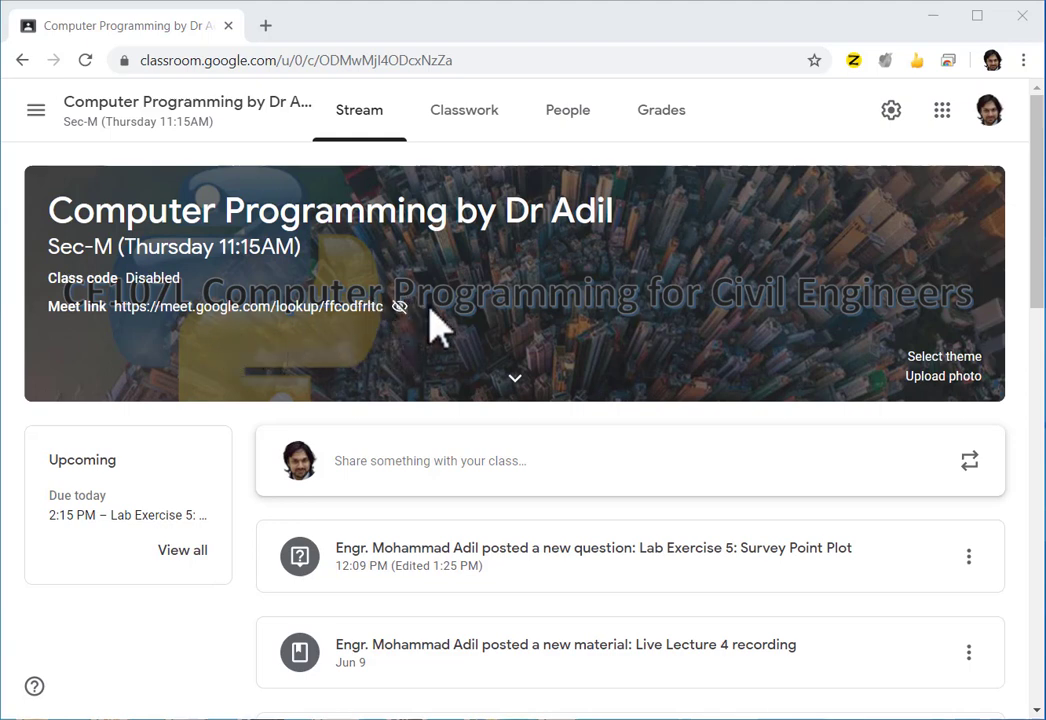
{"action": "mouse_move", "coordinate": [400, 306]}
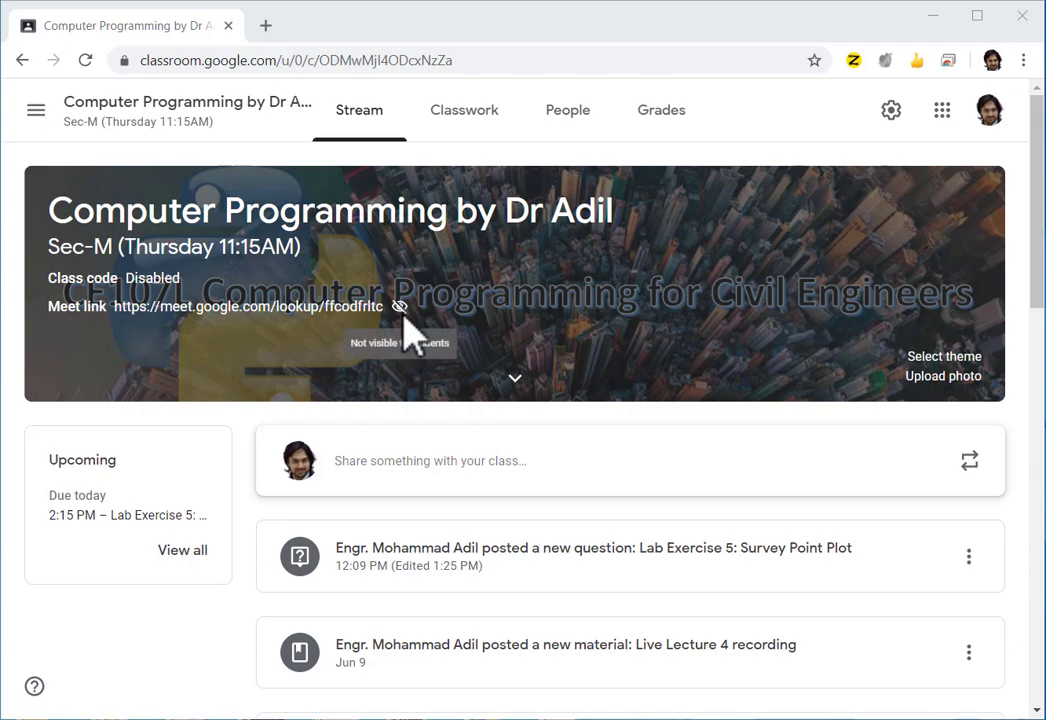
{"action": "mouse_move", "coordinate": [880, 130]}
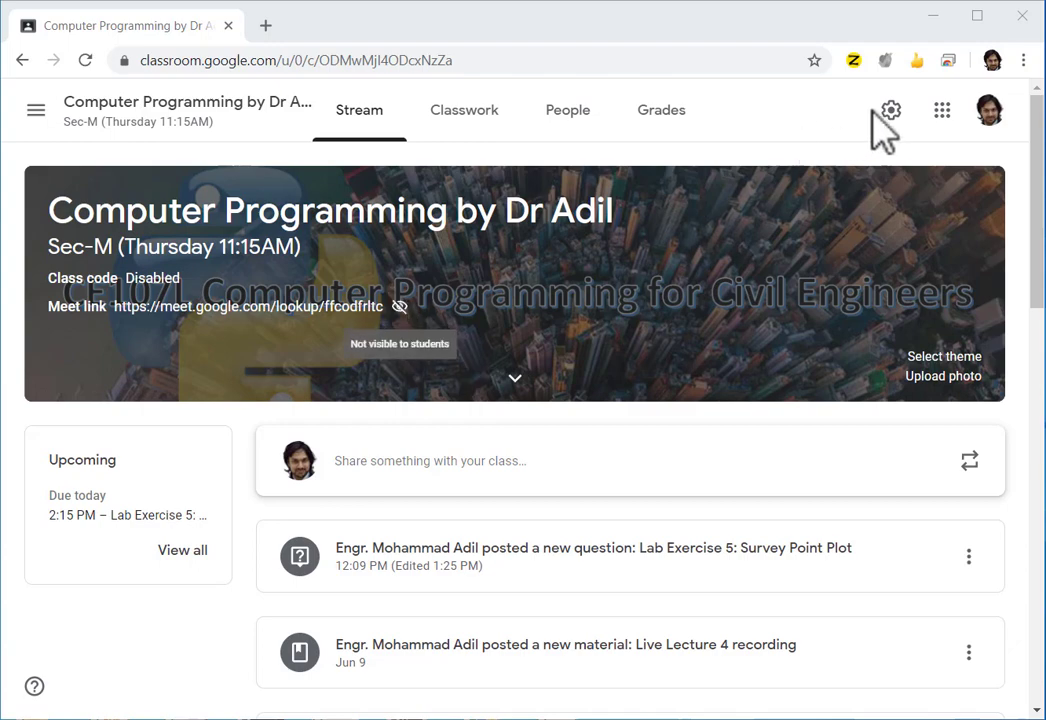
Reach the General section's Meet link options and toggle Visible to students
{"action": "left_click", "coordinate": [888, 110]}
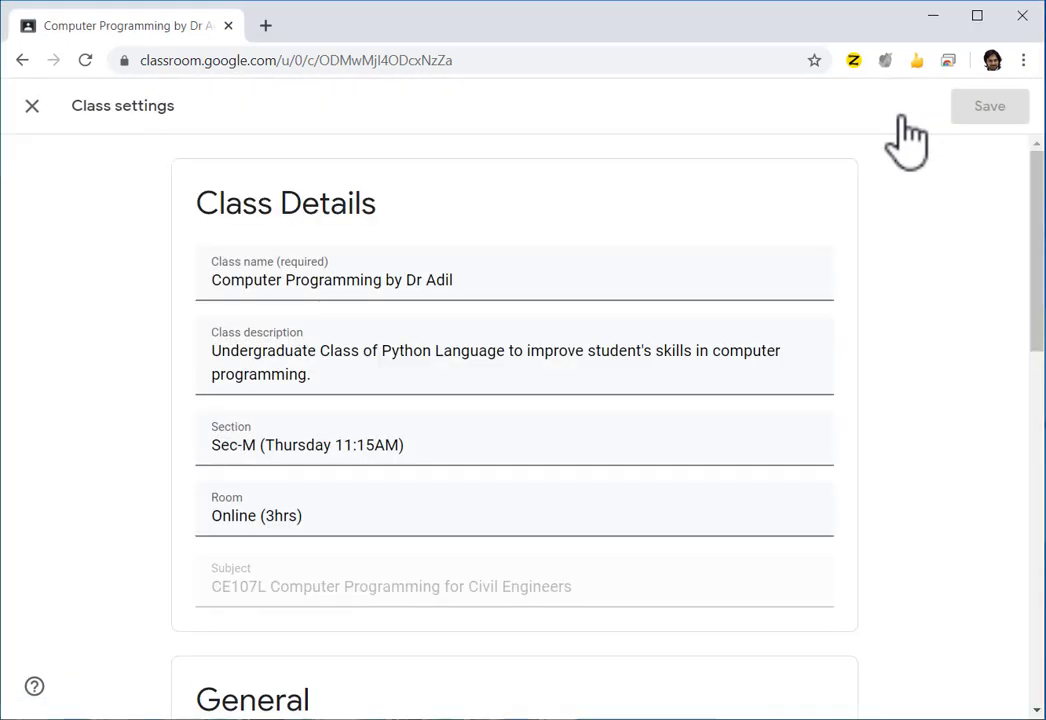
{"action": "scroll", "scroll_direction": "down", "scroll_amount": 3}
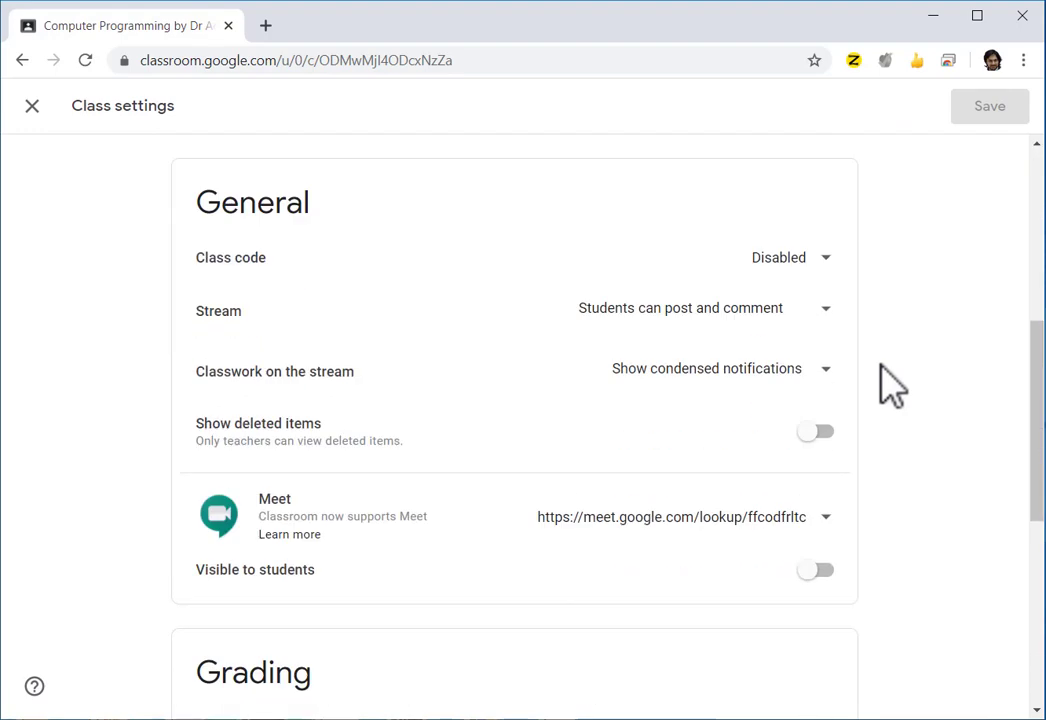
{"action": "scroll", "scroll_direction": "down", "scroll_amount": 3}
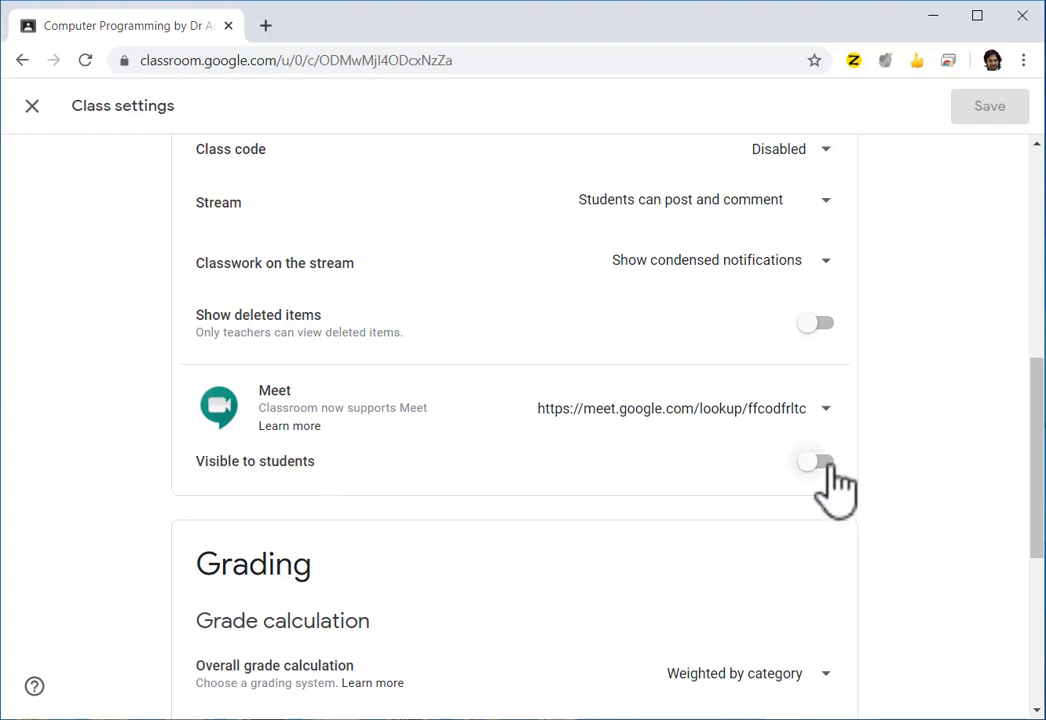
{"action": "left_click", "coordinate": [816, 460]}
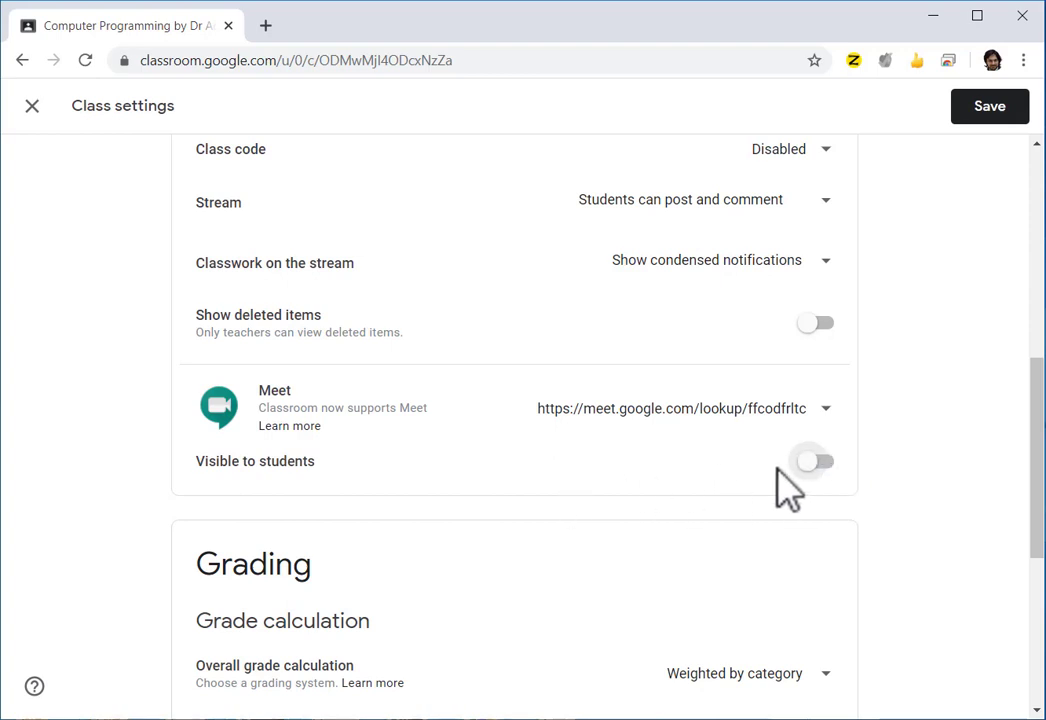
{"action": "mouse_move", "coordinate": [820, 490]}
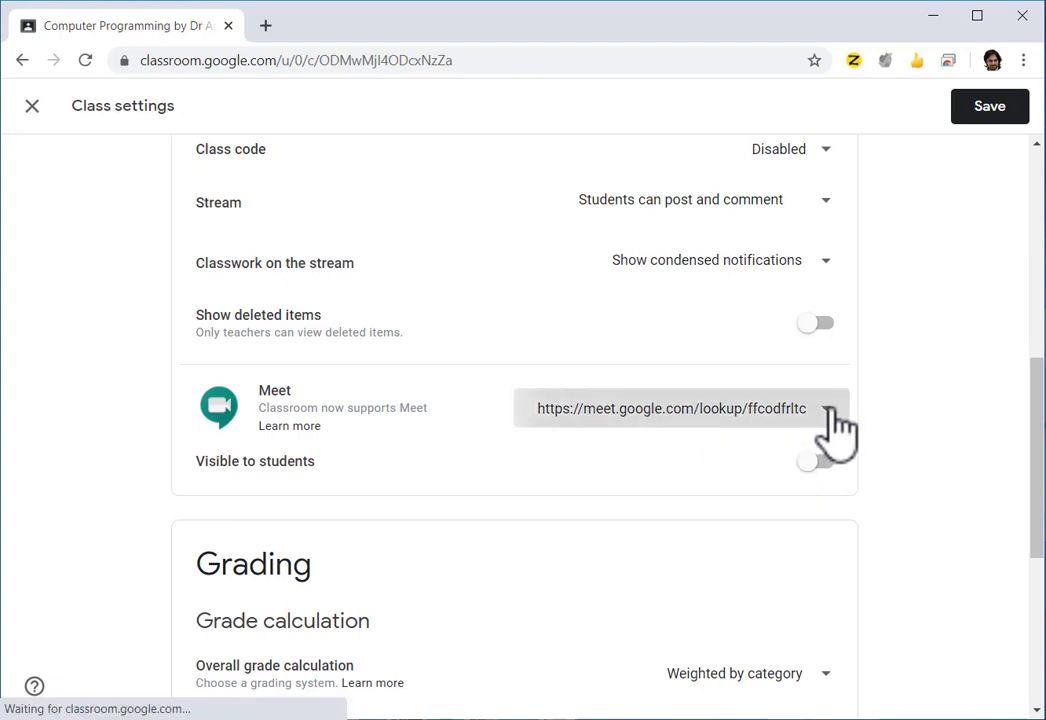
Reset the class Meet link to a new meet.google.com/lookup/e5joxcmvpa address
{"action": "left_click", "coordinate": [832, 408]}
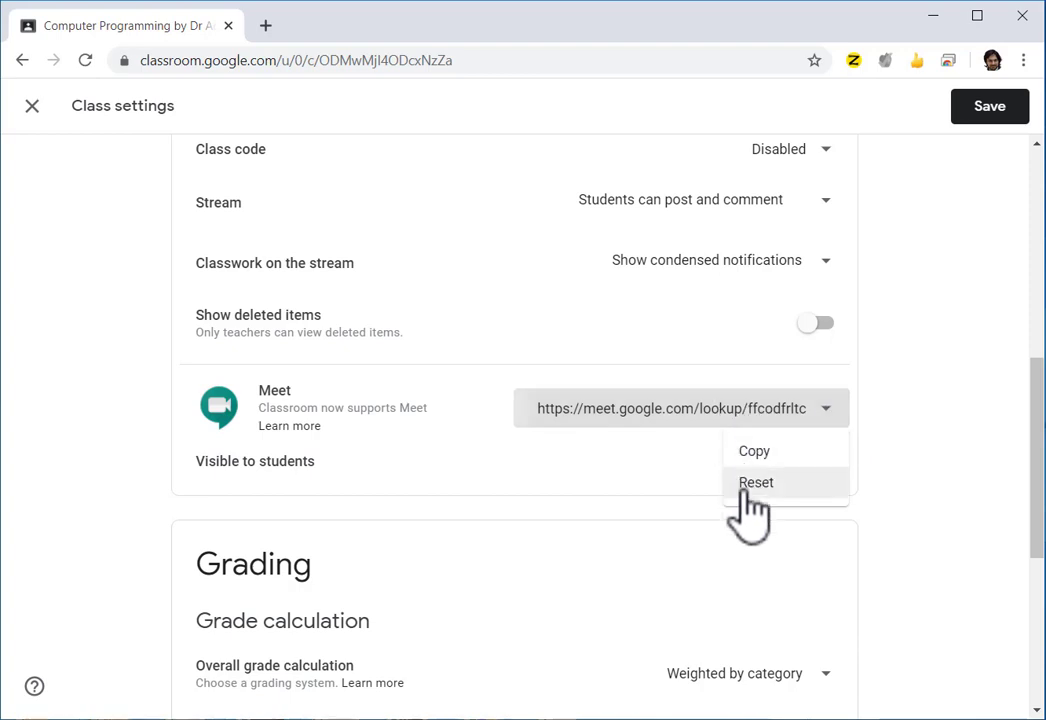
{"action": "left_click", "coordinate": [756, 482]}
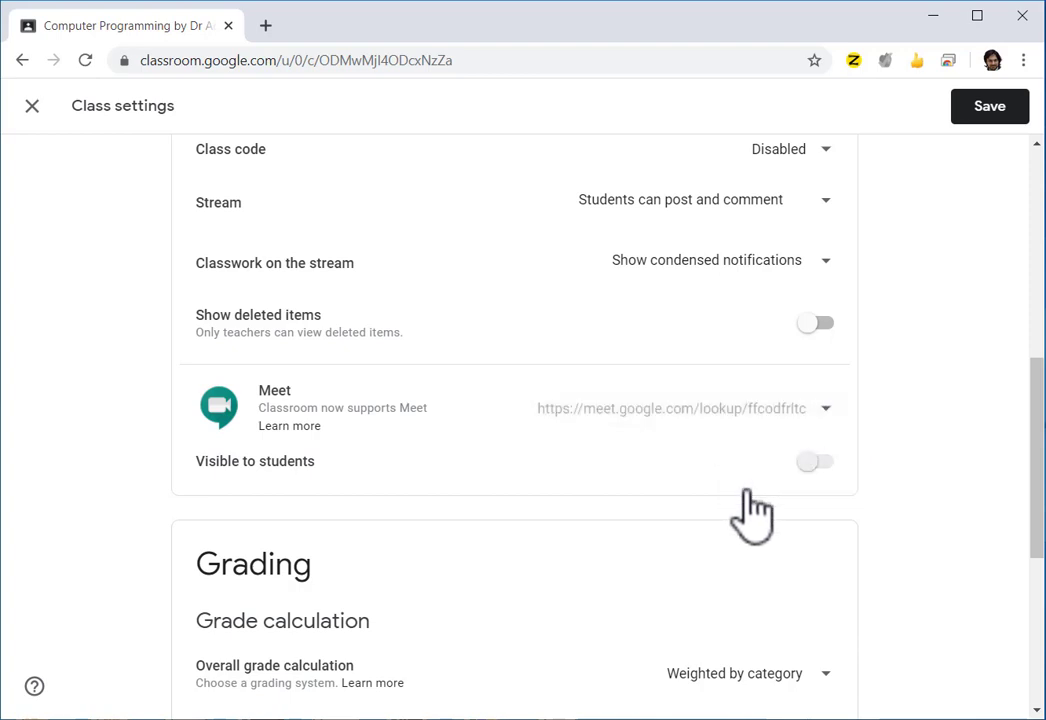
{"action": "mouse_move", "coordinate": [796, 444]}
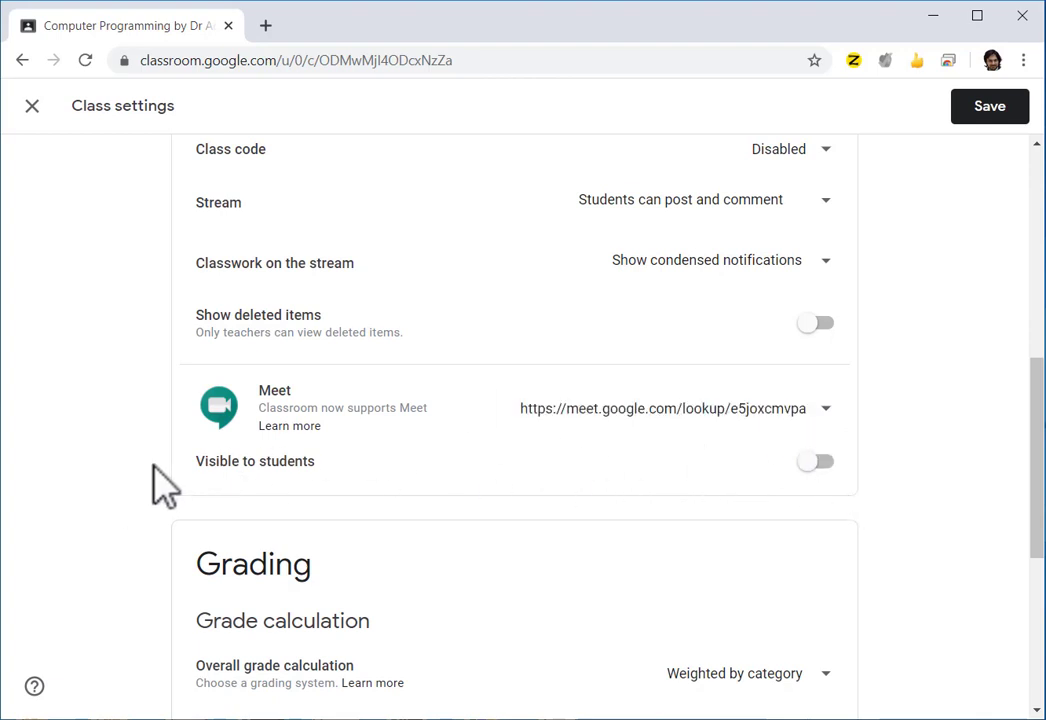
{"action": "mouse_move", "coordinate": [858, 478]}
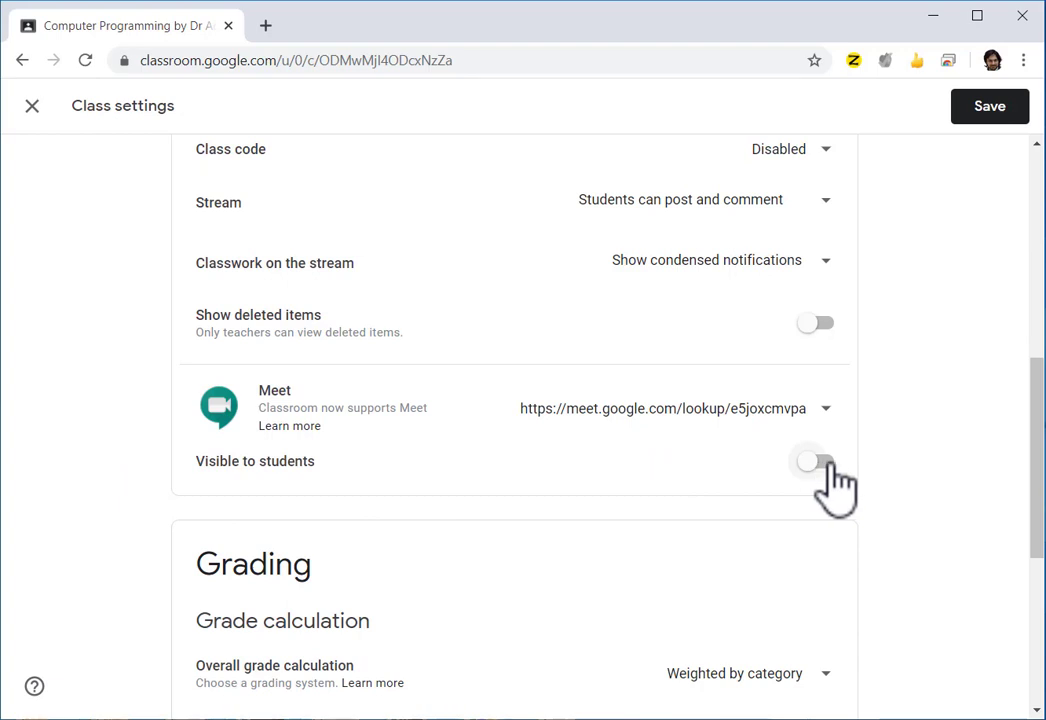
{"action": "mouse_move", "coordinate": [728, 430]}
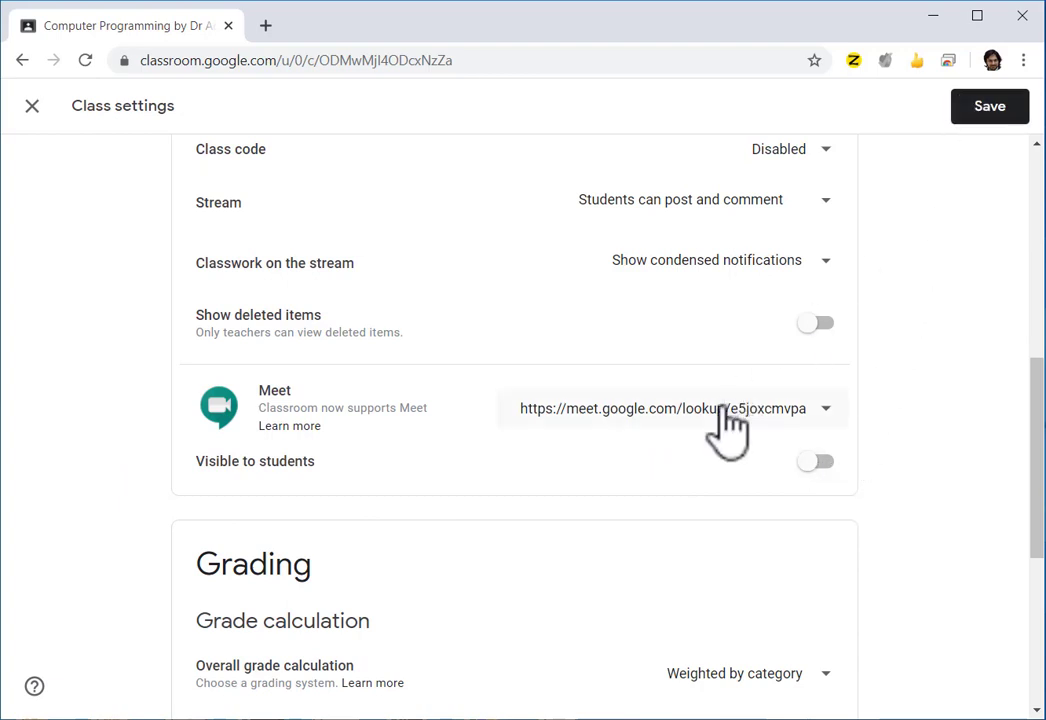
{"action": "left_click", "coordinate": [824, 408]}
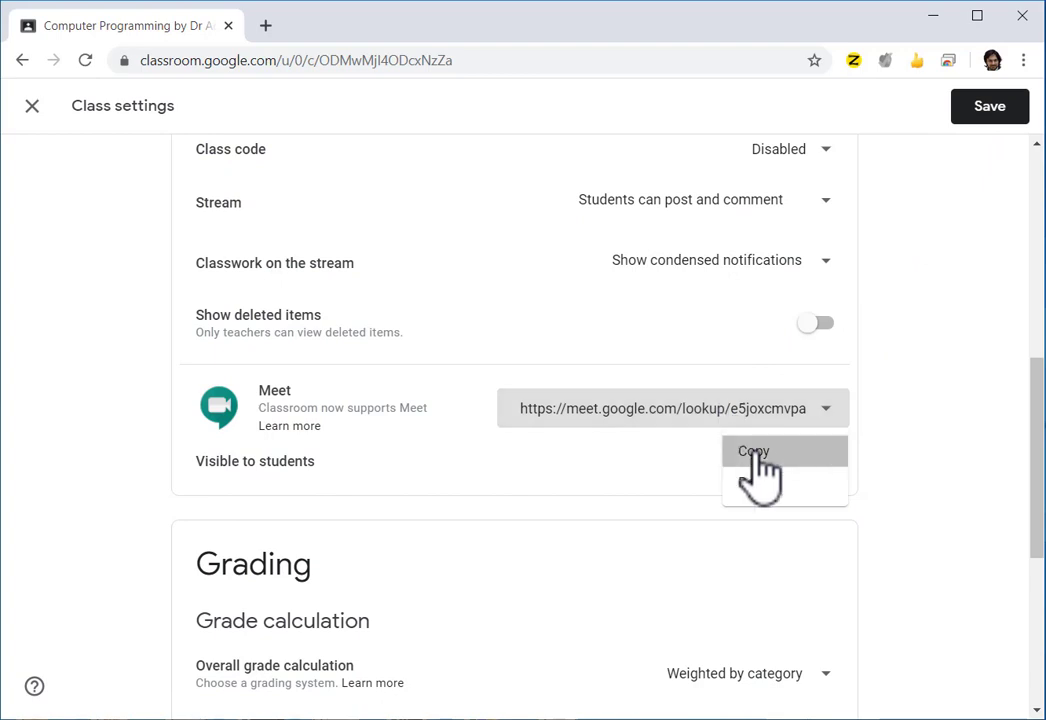
{"action": "left_click", "coordinate": [752, 452]}
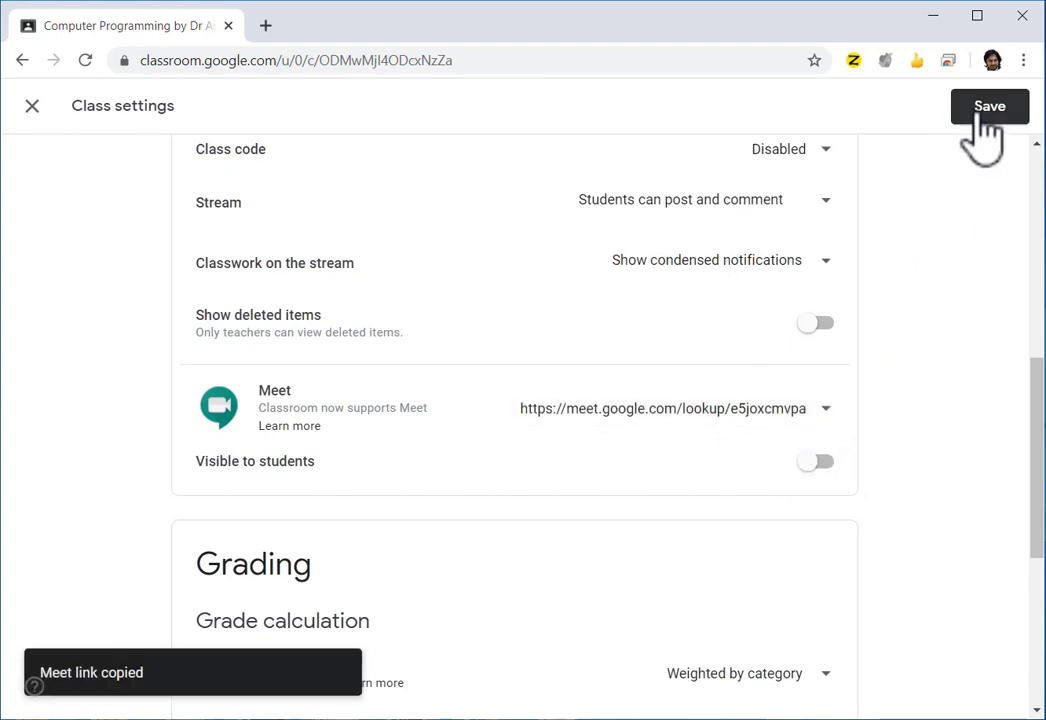
{"action": "left_click", "coordinate": [988, 106]}
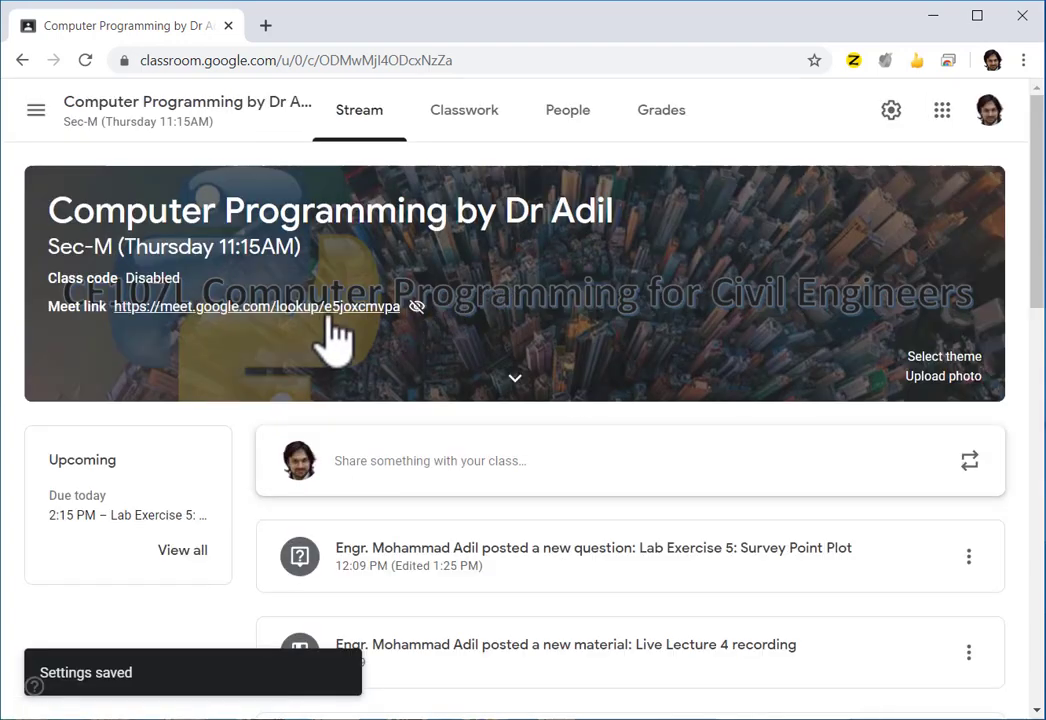
{"action": "mouse_move", "coordinate": [430, 370]}
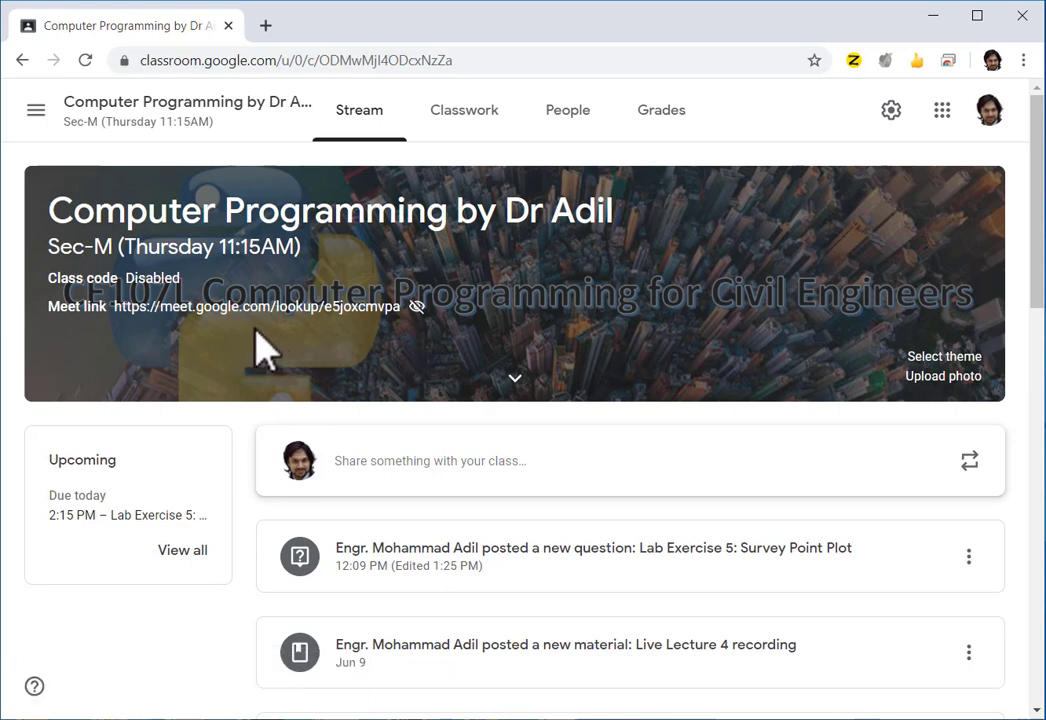
{"action": "mouse_move", "coordinate": [350, 350]}
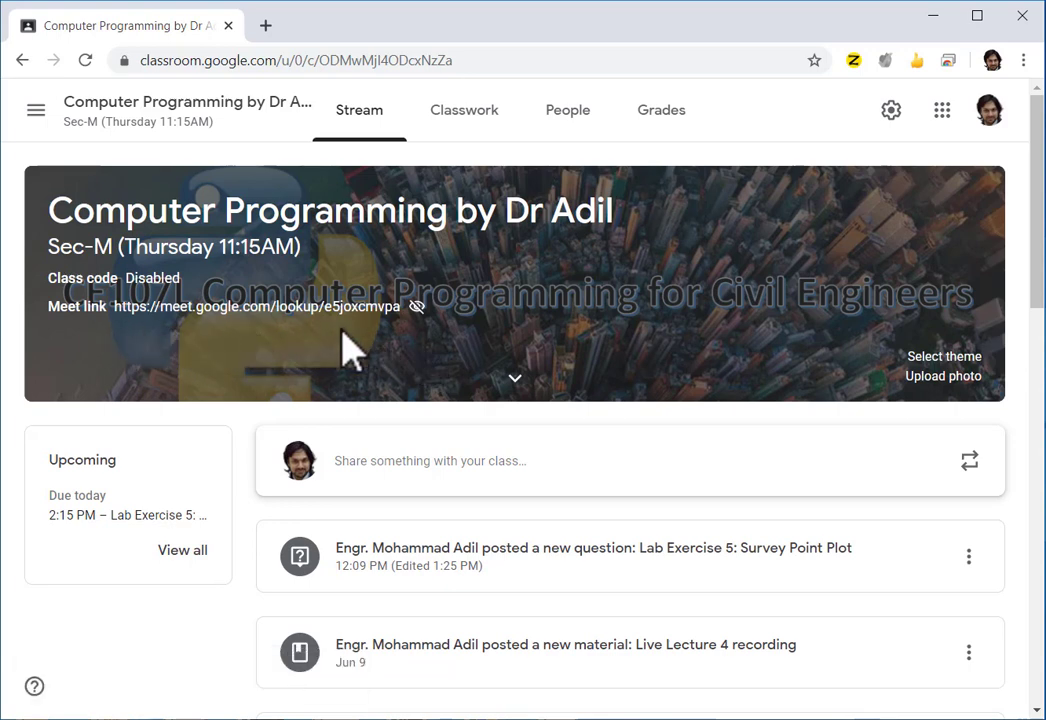
{"action": "mouse_move", "coordinate": [384, 356]}
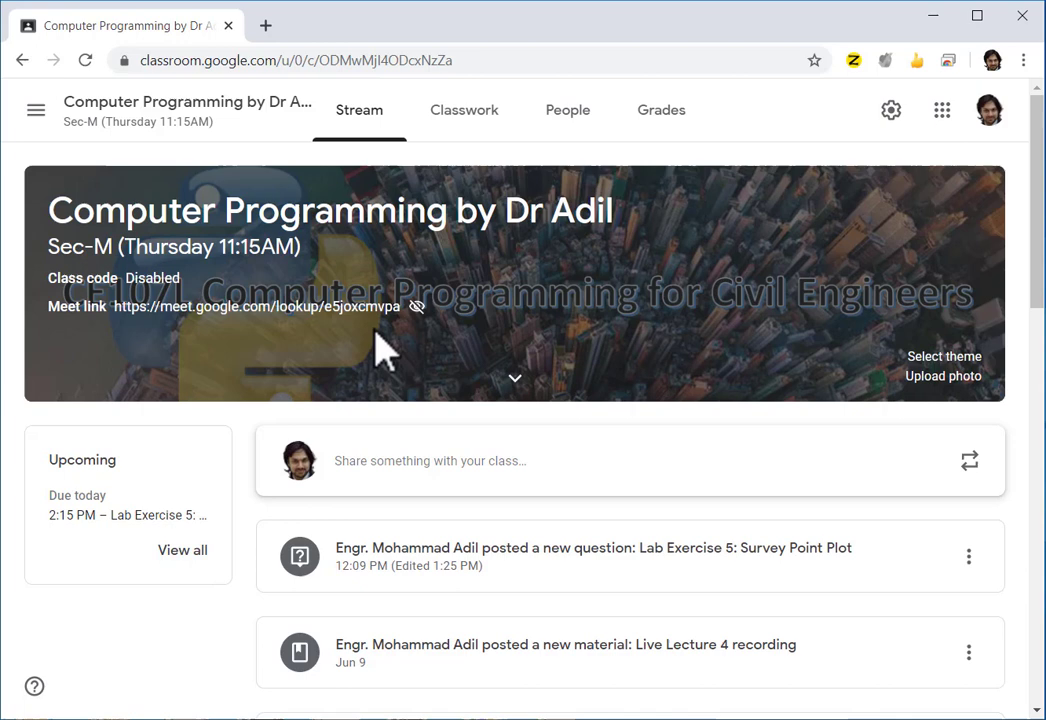
{"action": "mouse_move", "coordinate": [266, 24]}
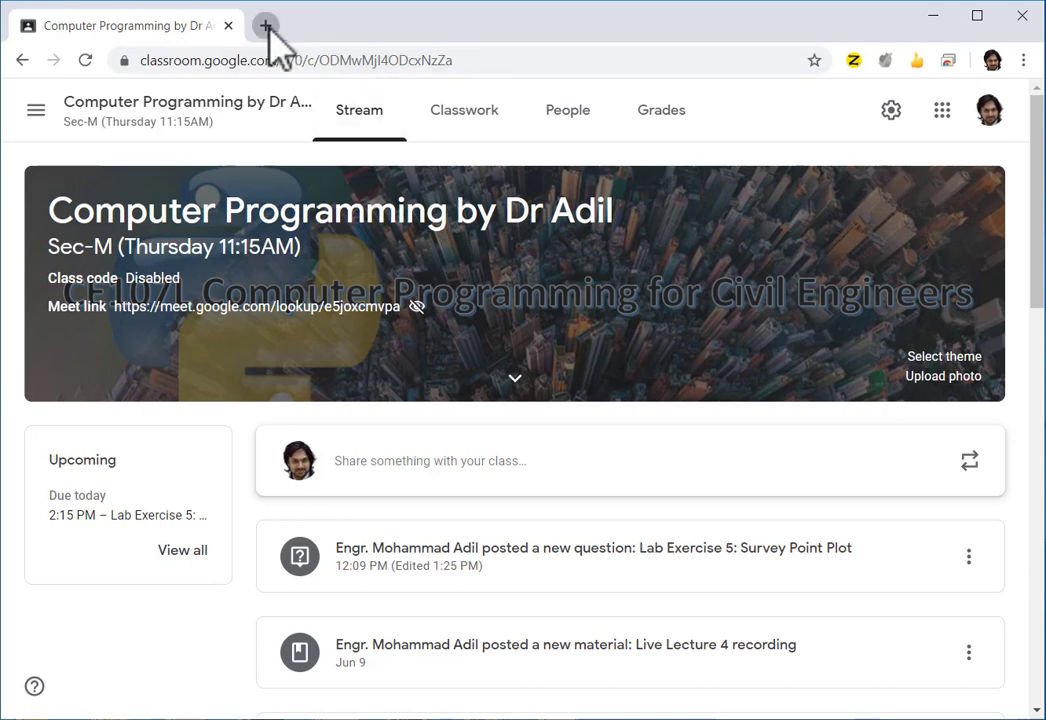
Load the pasted e5joxcmvpa Meet link in a new tab and join via Join now
{"action": "left_click", "coordinate": [264, 24]}
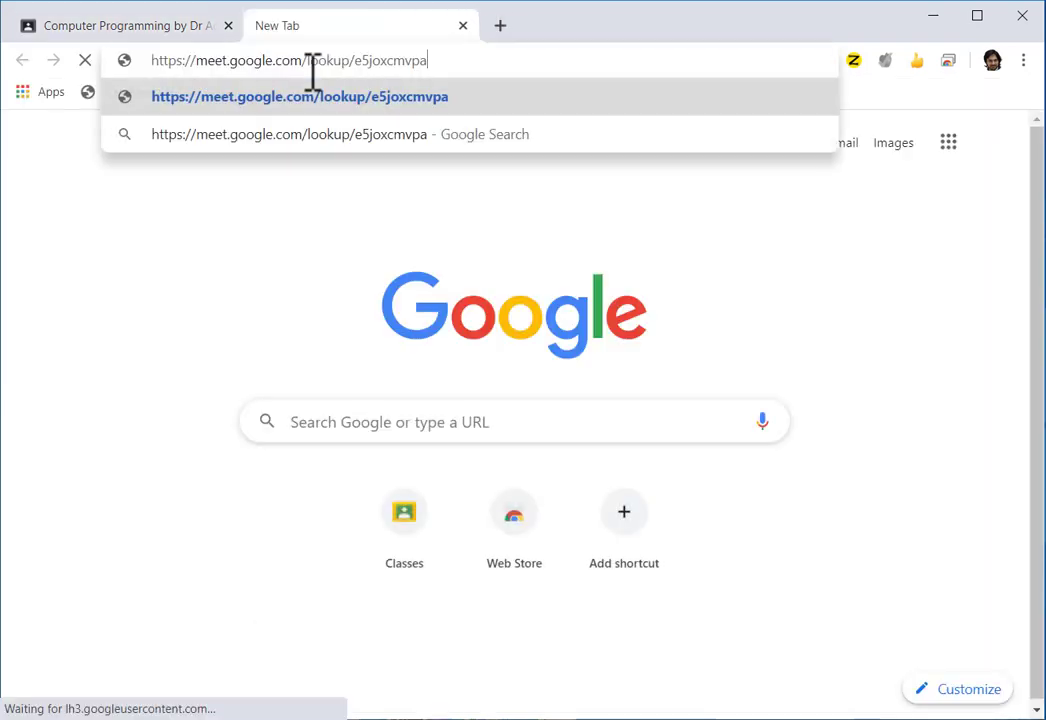
{"action": "key", "text": "Return"}
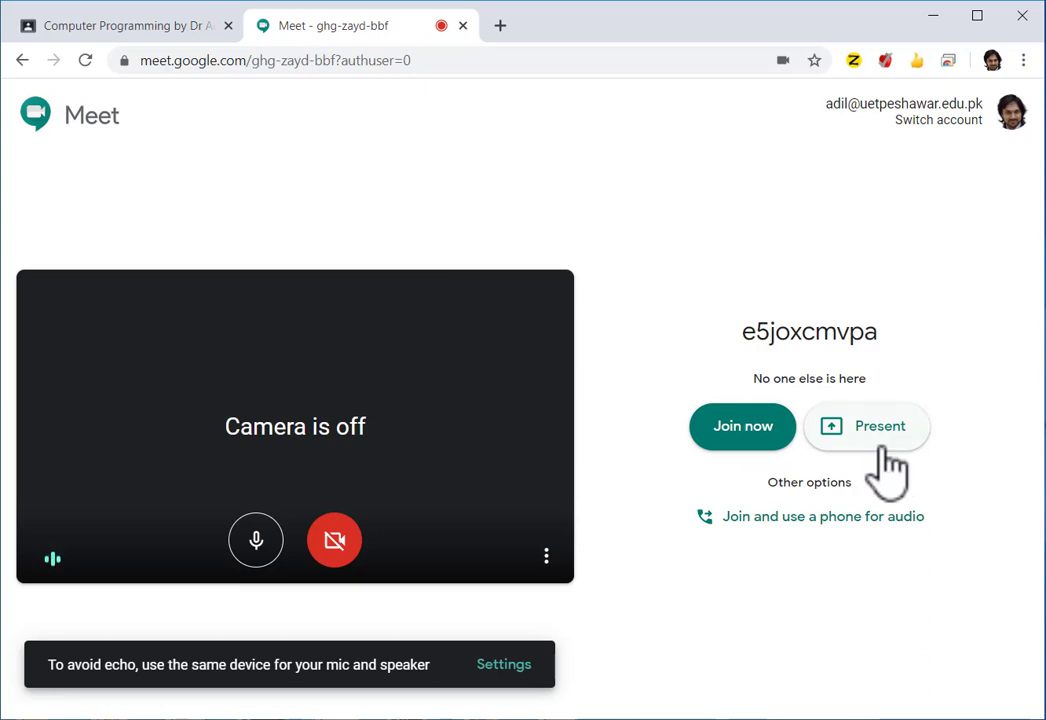
{"action": "mouse_move", "coordinate": [742, 450]}
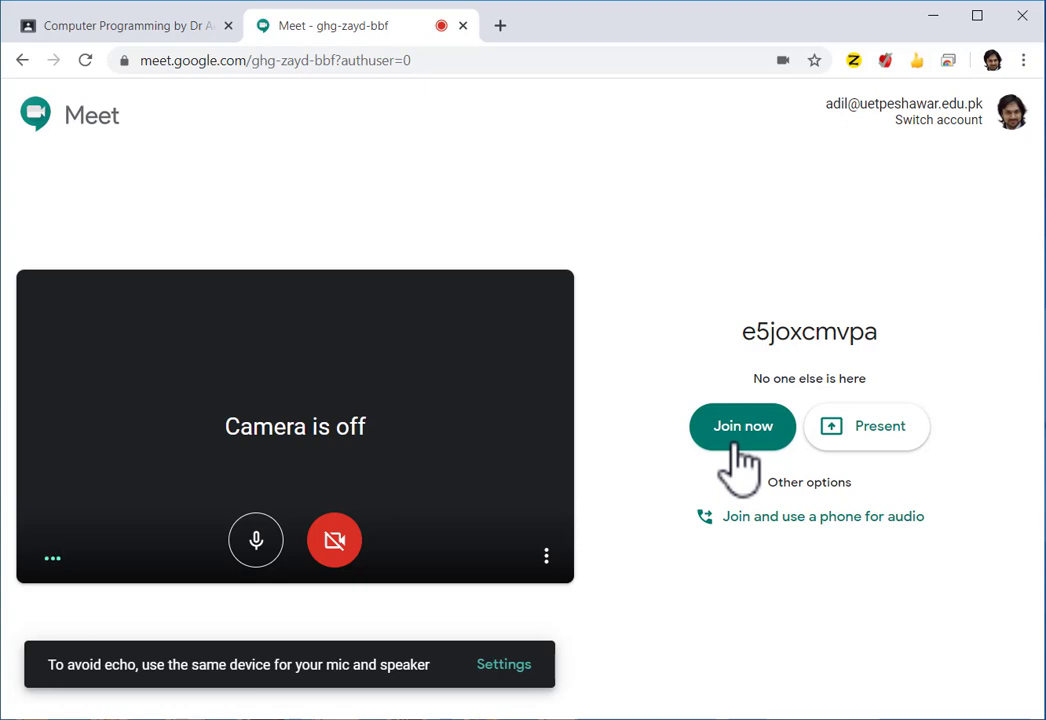
{"action": "left_click", "coordinate": [742, 426]}
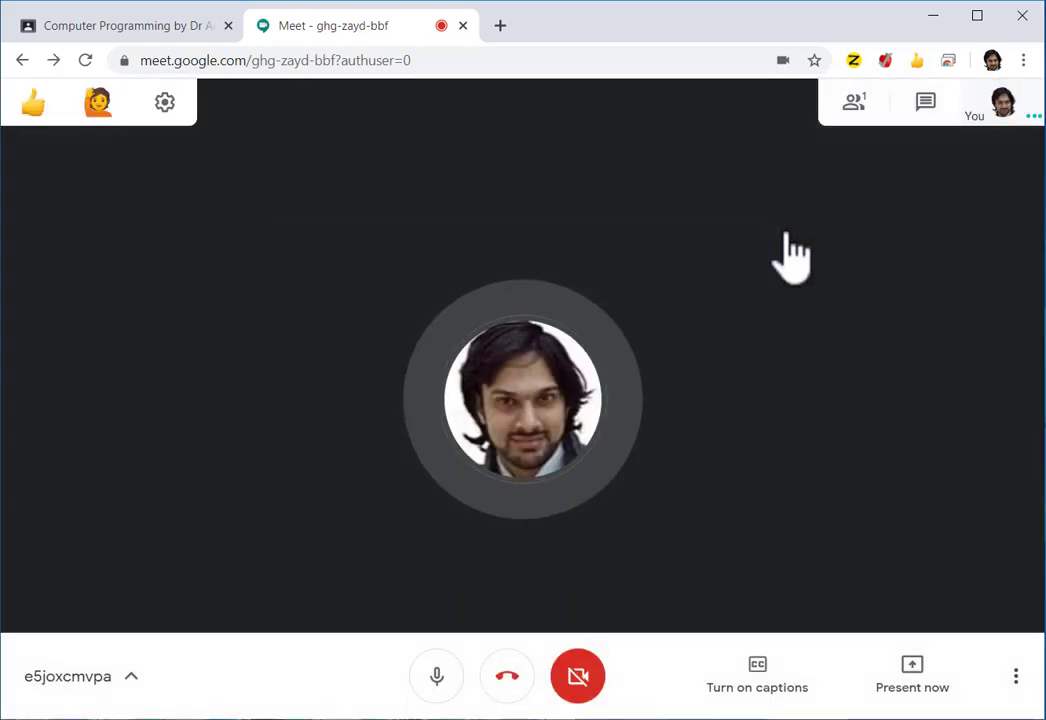
{"action": "mouse_move", "coordinate": [388, 290]}
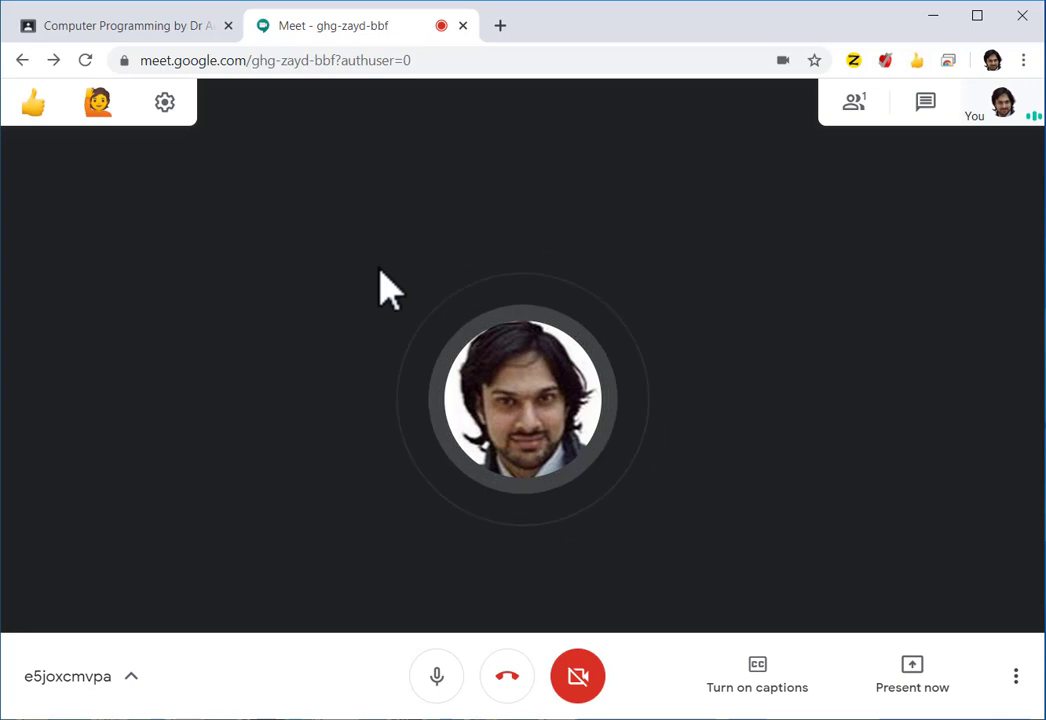
Turn on Visible to students for the Meet link in class settings and save
{"action": "left_click", "coordinate": [120, 24]}
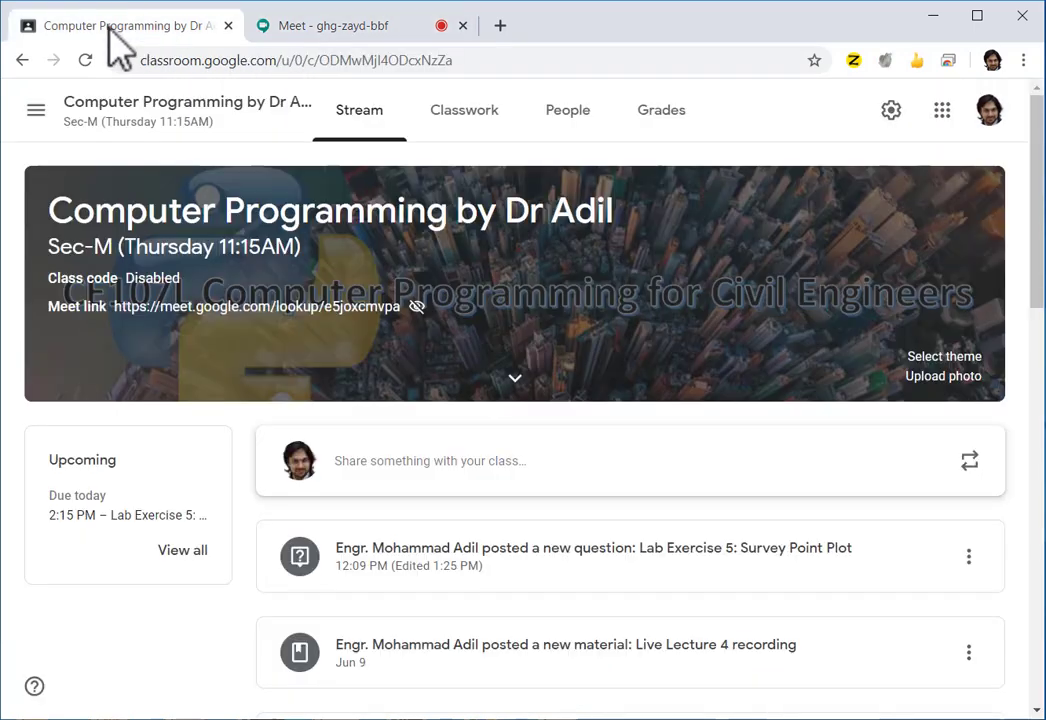
{"action": "mouse_move", "coordinate": [888, 164]}
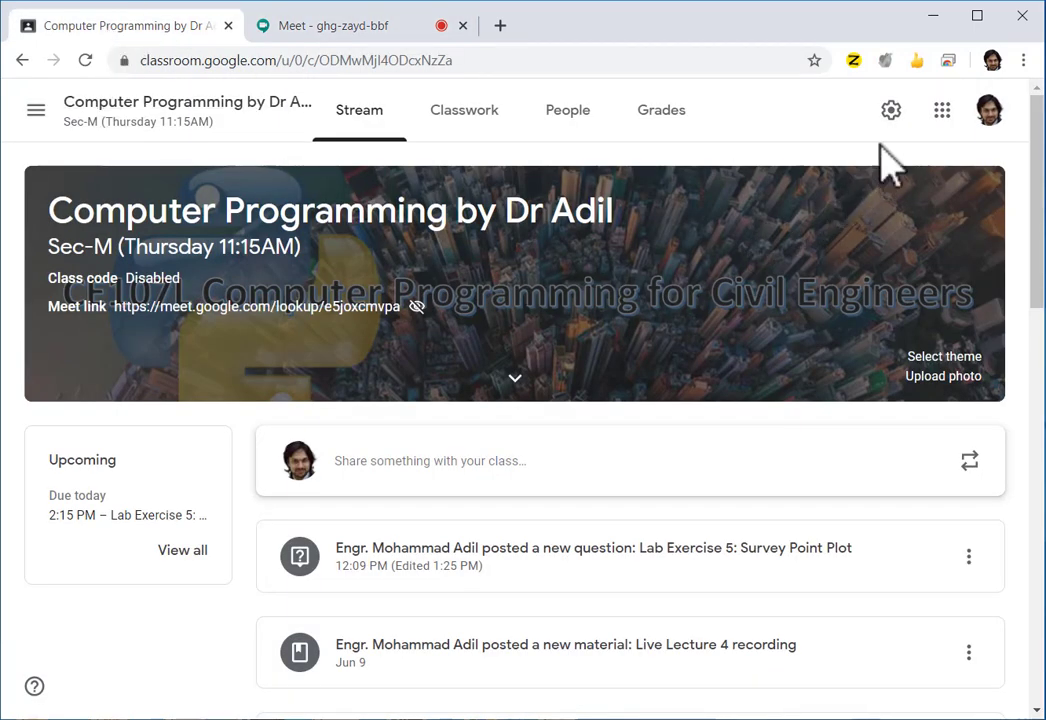
{"action": "left_click", "coordinate": [890, 110]}
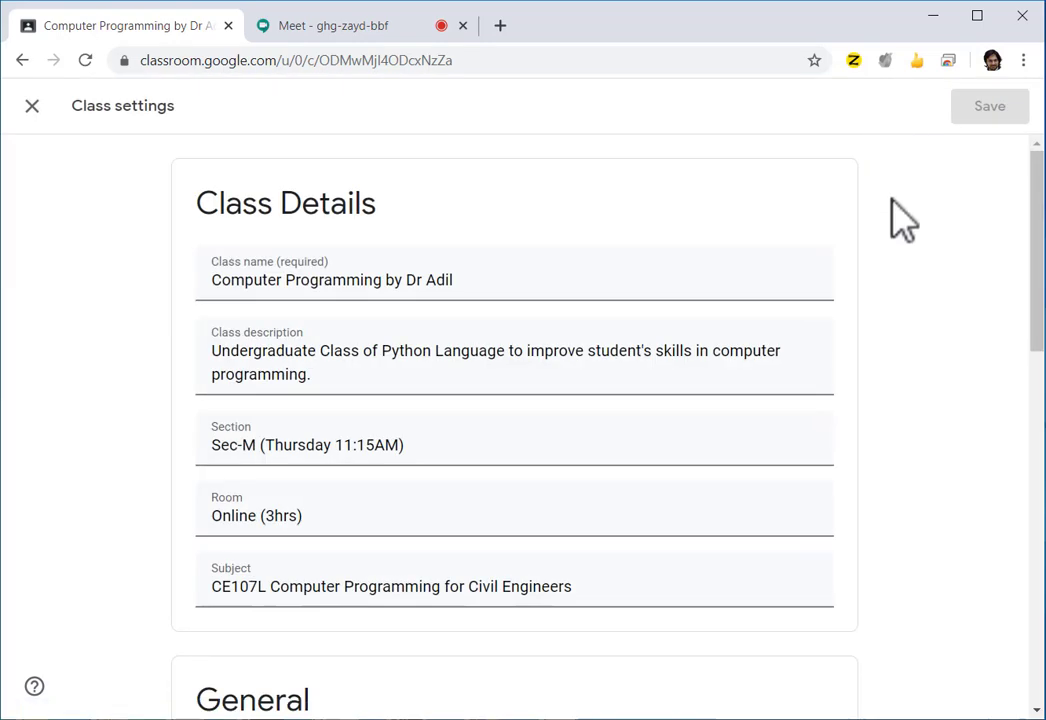
{"action": "scroll", "scroll_direction": "down", "scroll_amount": 3}
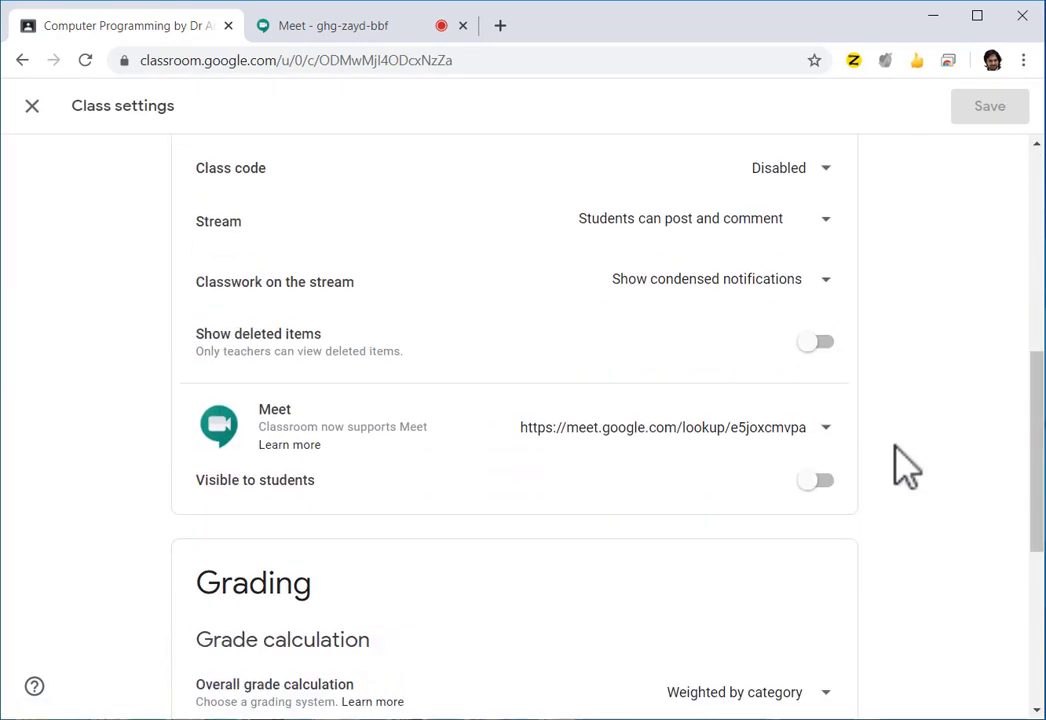
{"action": "mouse_move", "coordinate": [816, 480]}
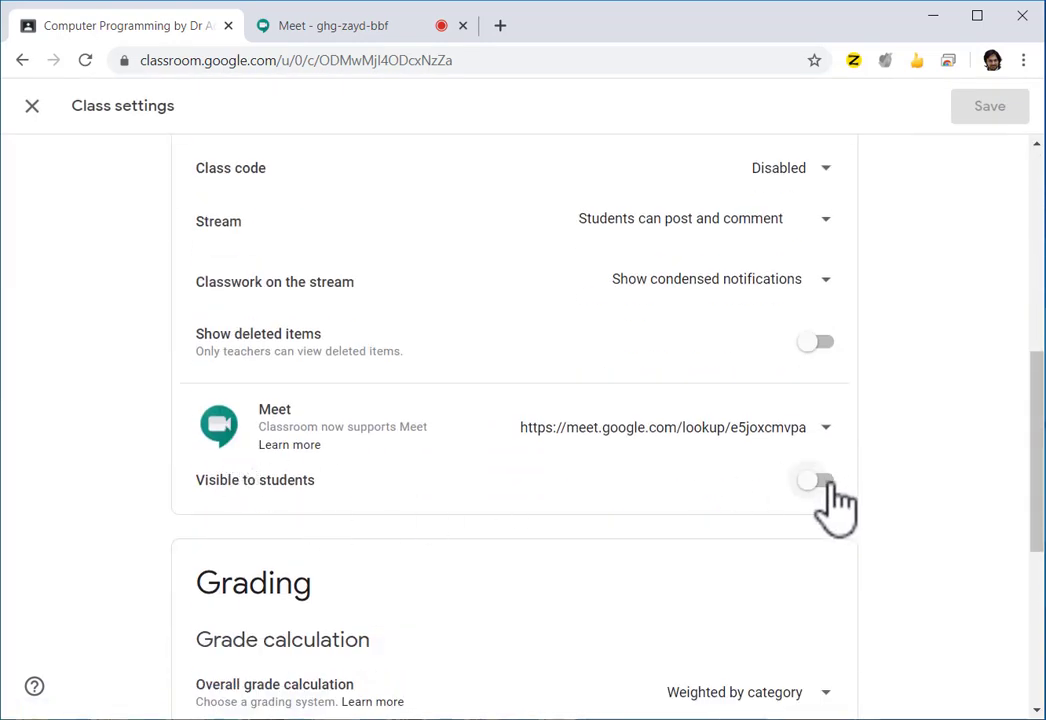
{"action": "left_click", "coordinate": [816, 480]}
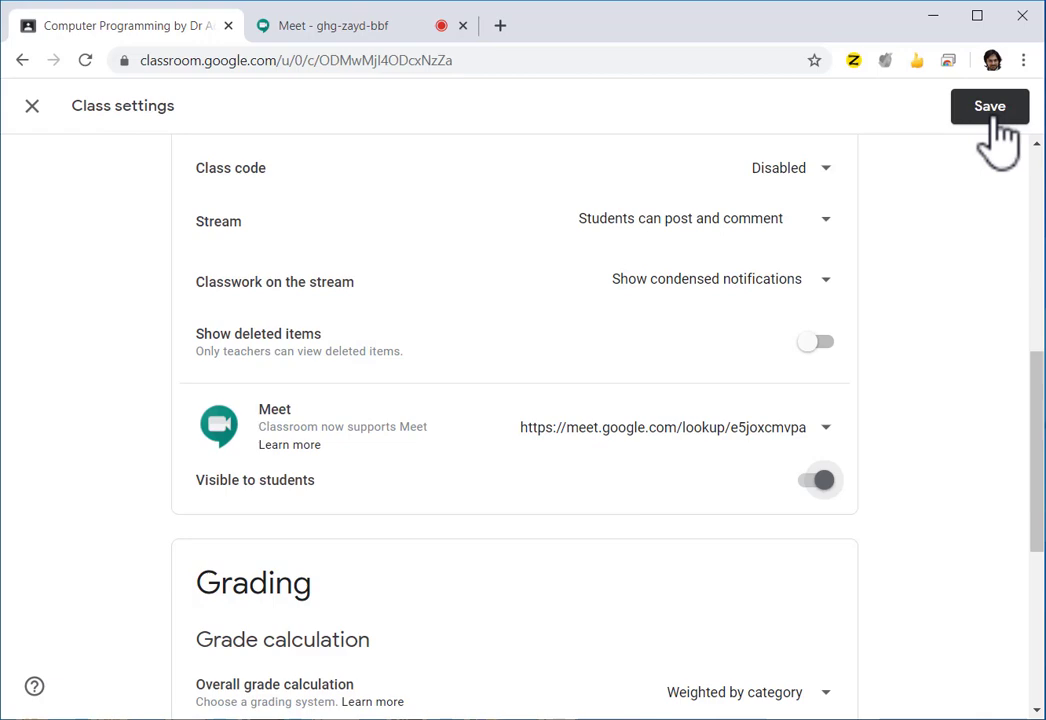
{"action": "left_click", "coordinate": [988, 106]}
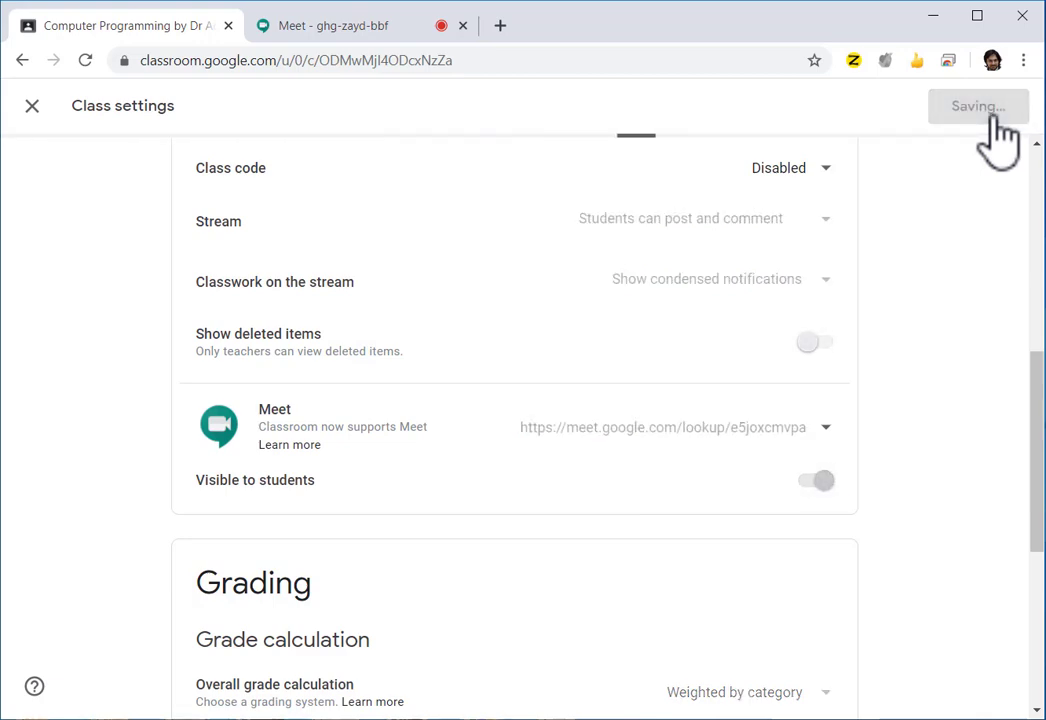
{"action": "left_click", "coordinate": [978, 106]}
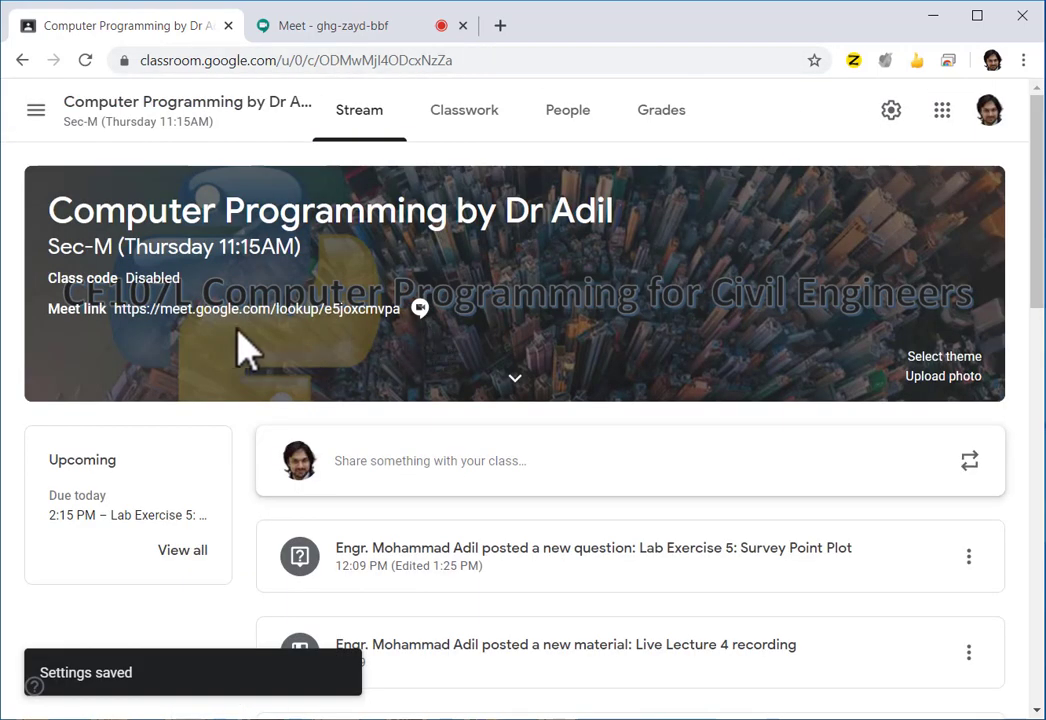
{"action": "mouse_move", "coordinate": [430, 360]}
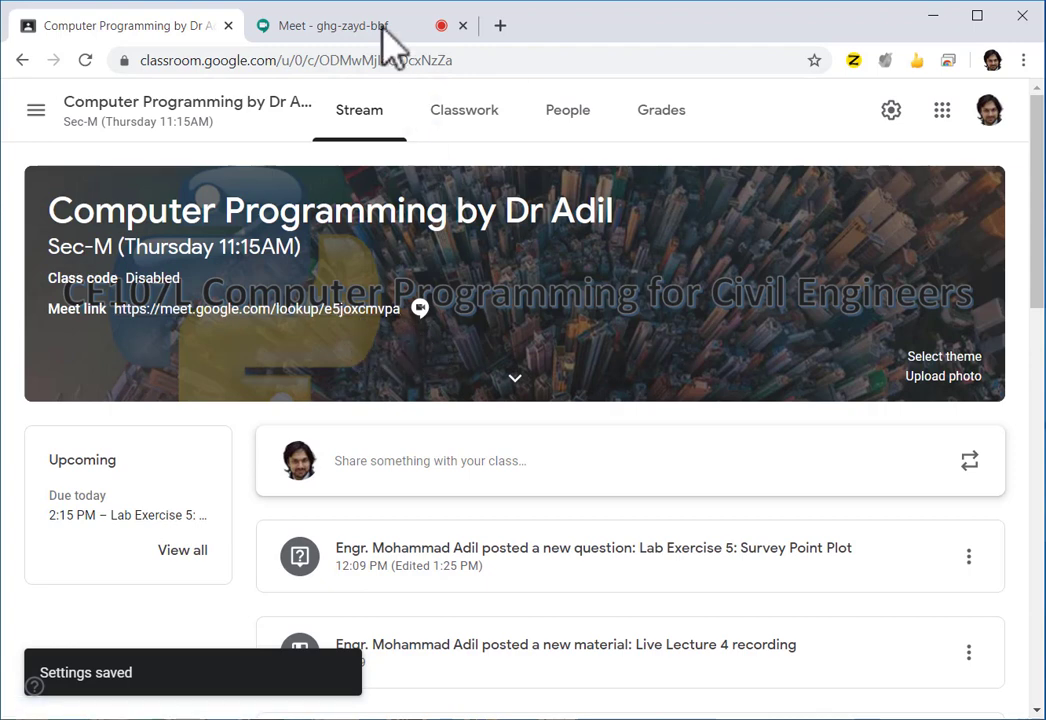
Bring the ongoing e5joxcmvpa Meet call tab back to the front
{"action": "left_click", "coordinate": [332, 24]}
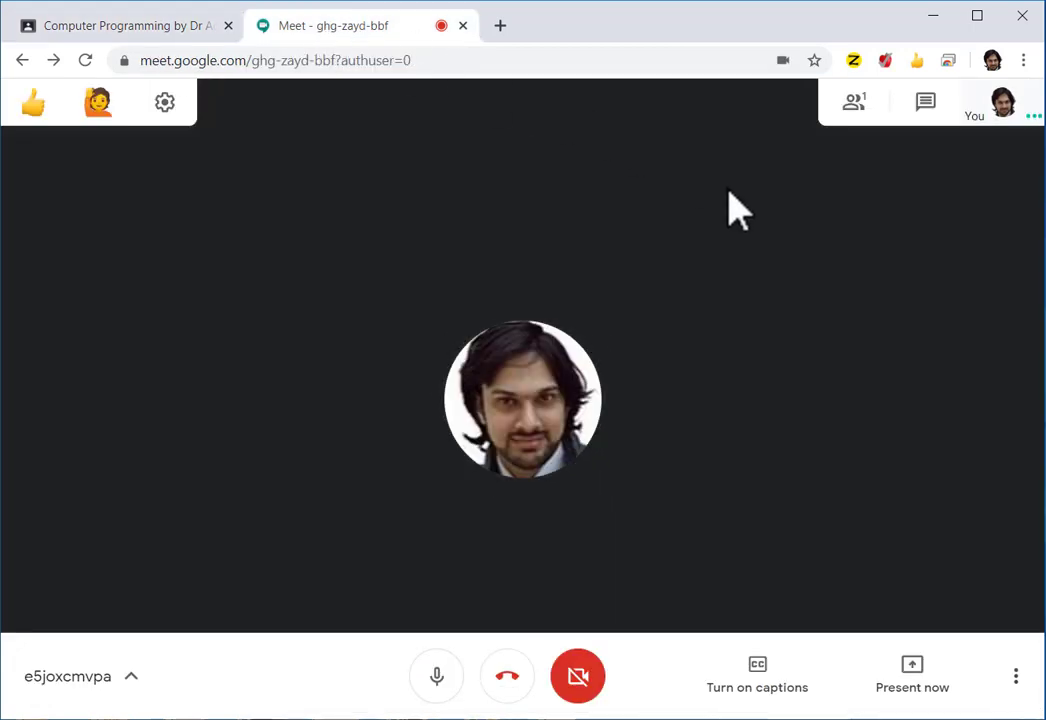